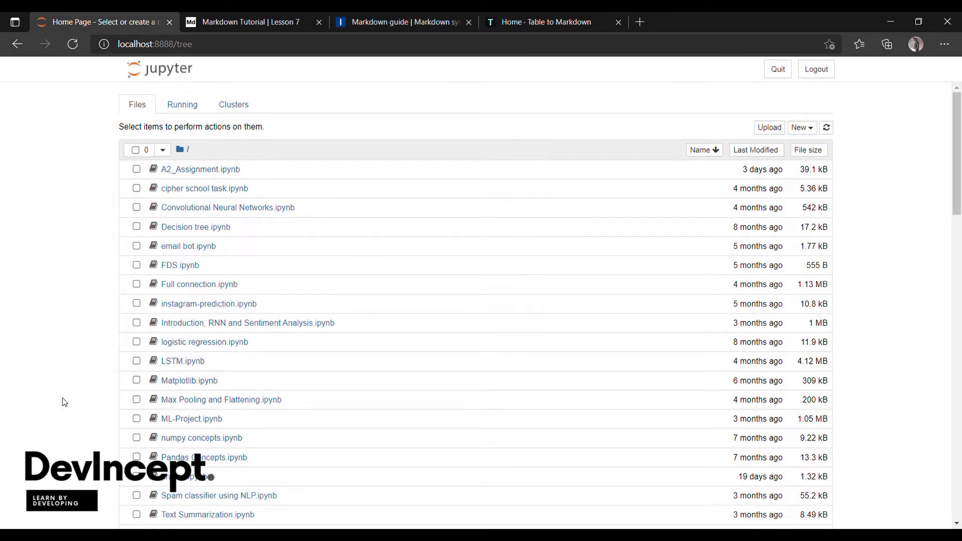
pyautogui.moveTo(756, 150)
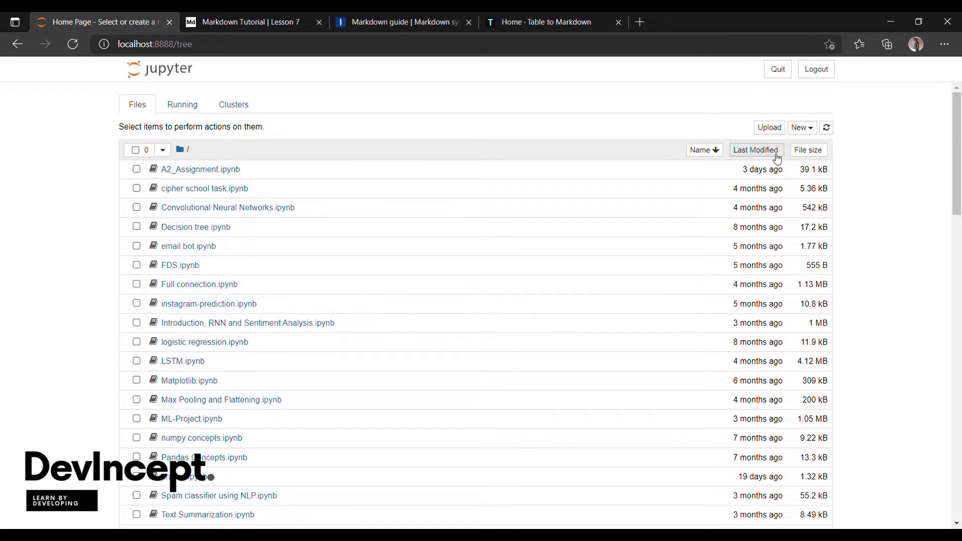
# Create a new Python 3 notebook, Untitled3, from the New menu on the home page.
pyautogui.click(801, 127)
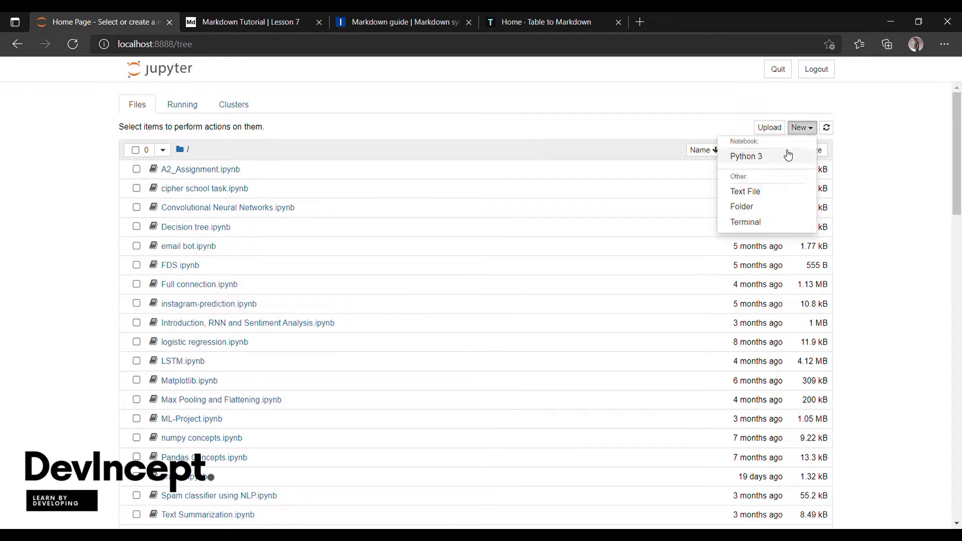
pyautogui.click(745, 155)
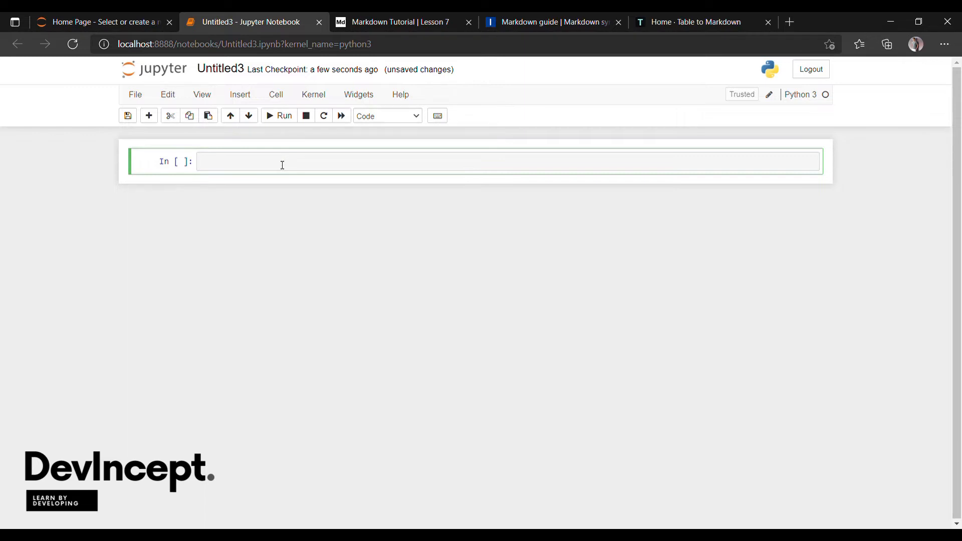
pyautogui.moveTo(284, 155)
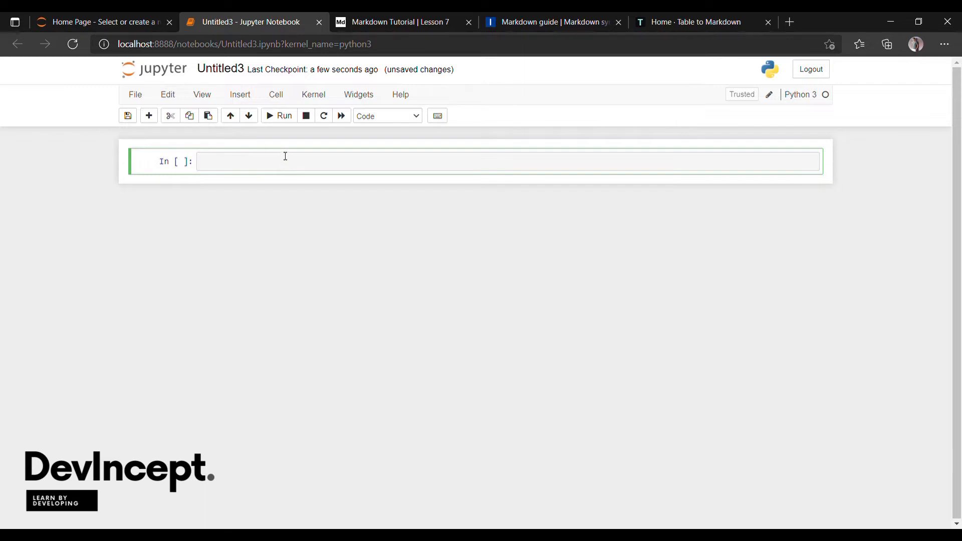
pyautogui.moveTo(279, 165)
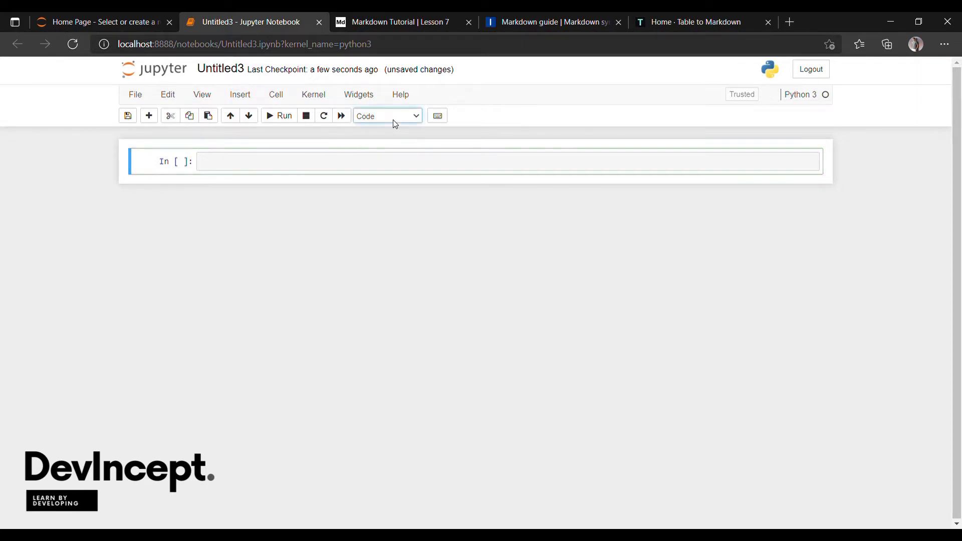
# Render a Markdown '# Welcome to DevIncept' heading, then start a '###' heading in the next cell.
pyautogui.click(387, 115)
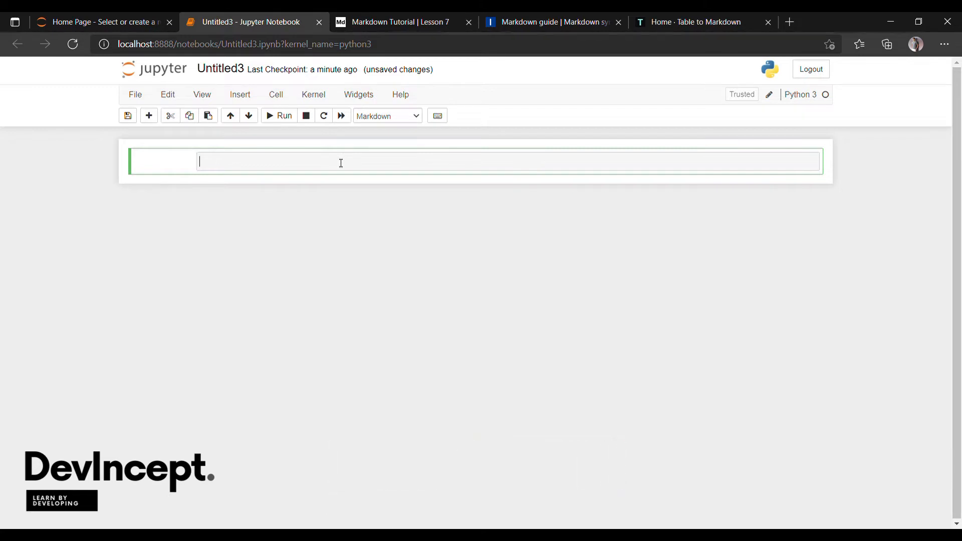
pyautogui.write('# W')
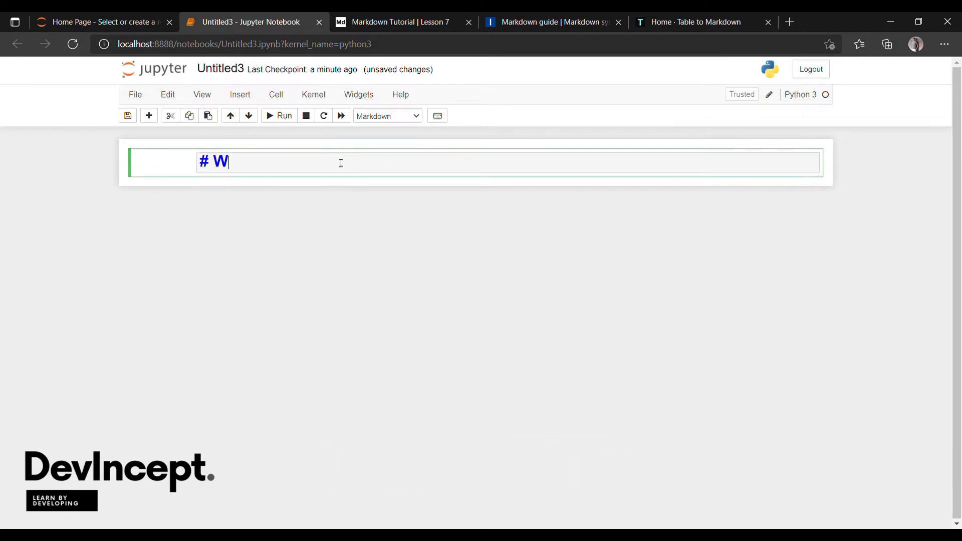
pyautogui.write('elcome to Devincept')
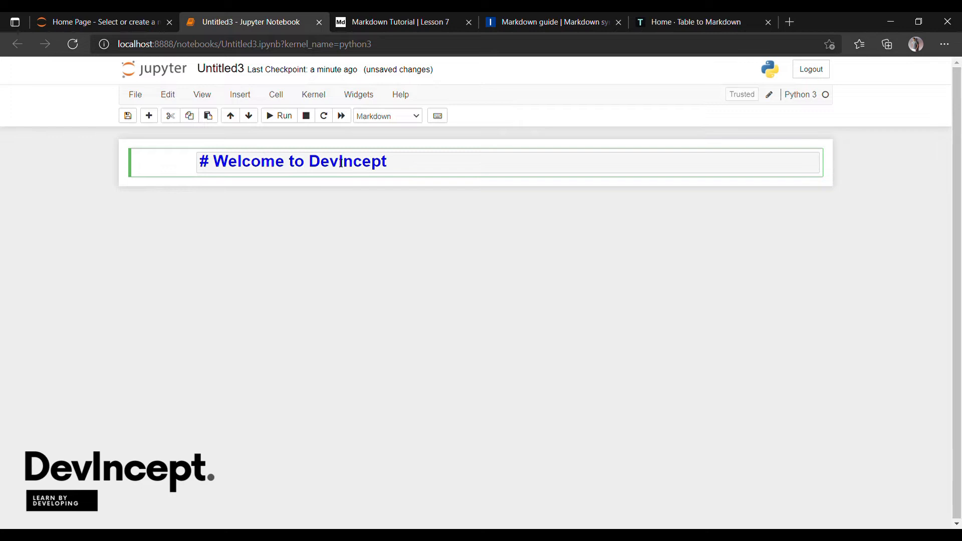
pyautogui.click(277, 116)
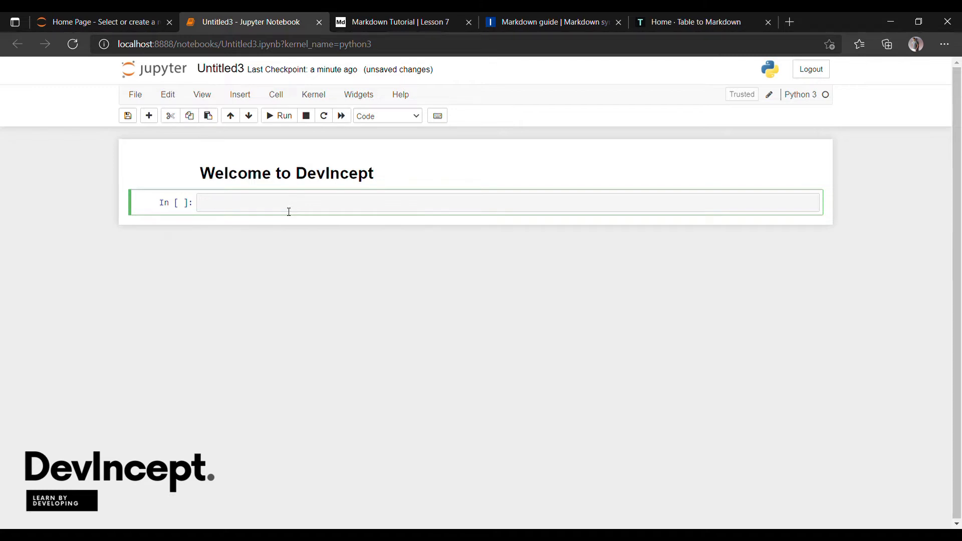
pyautogui.write('###')
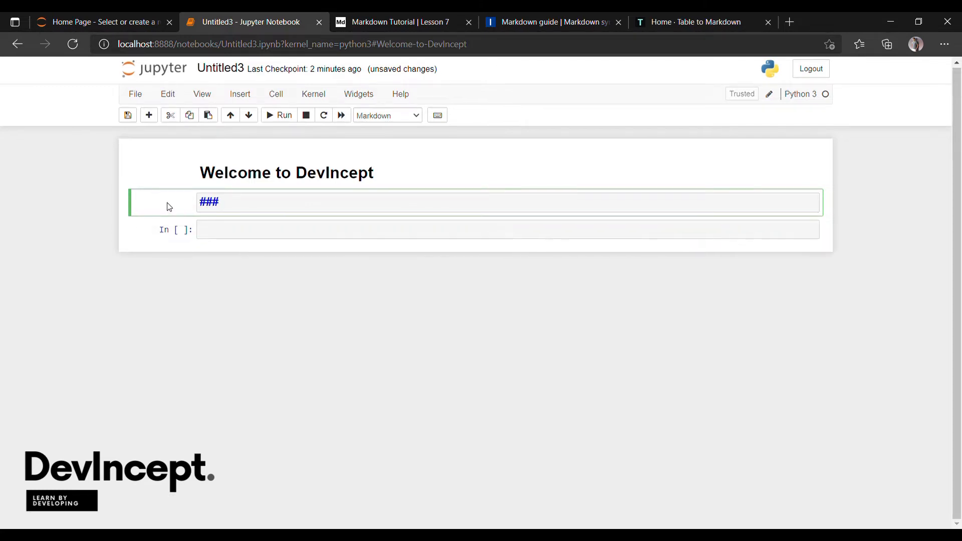
pyautogui.click(278, 115)
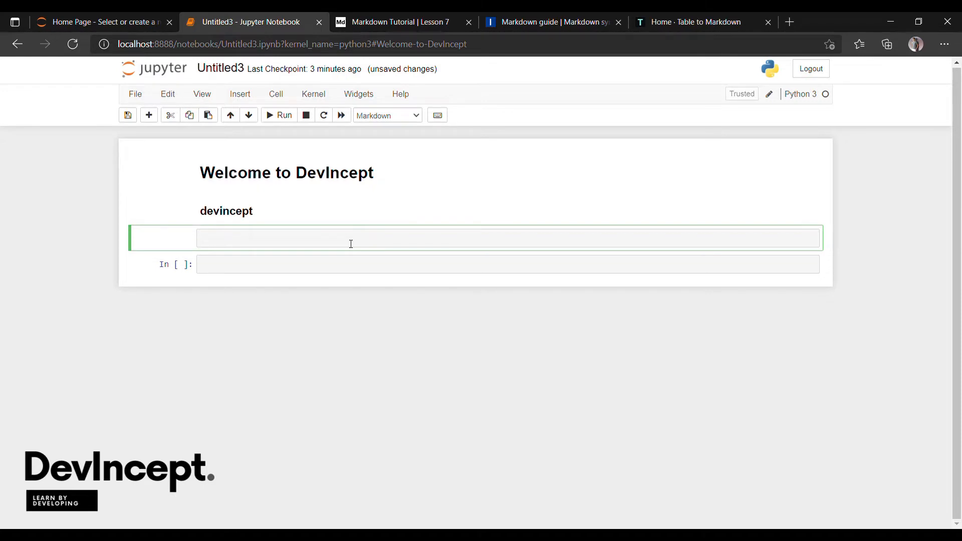
# Render the devincept subheading, plain line and bold '**Welcome to DevIncept' line.
pyautogui.click(278, 116)
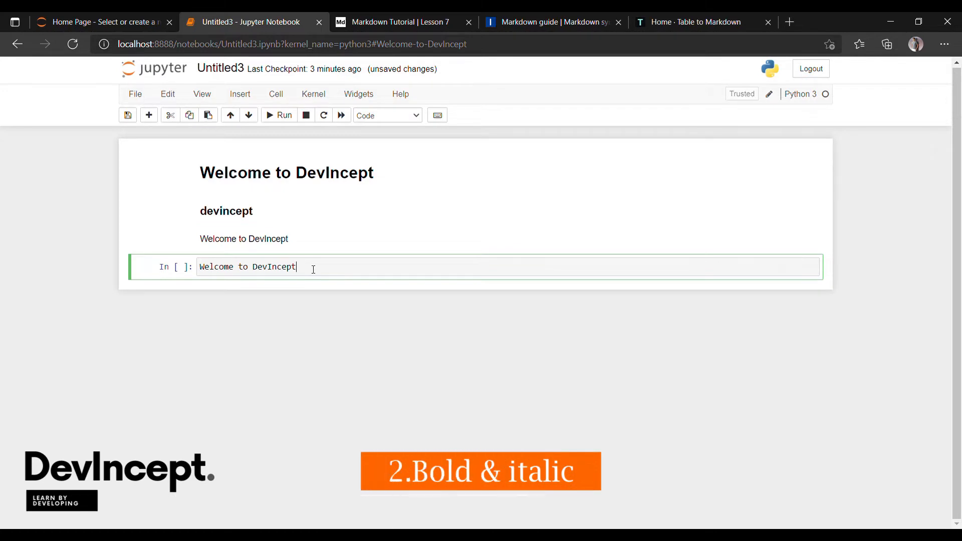
pyautogui.moveTo(204, 270)
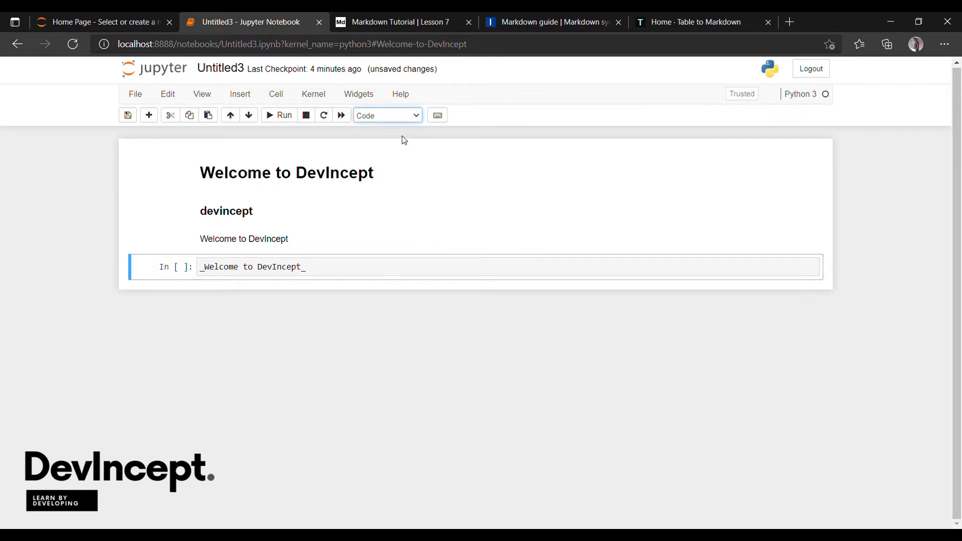
pyautogui.click(280, 116)
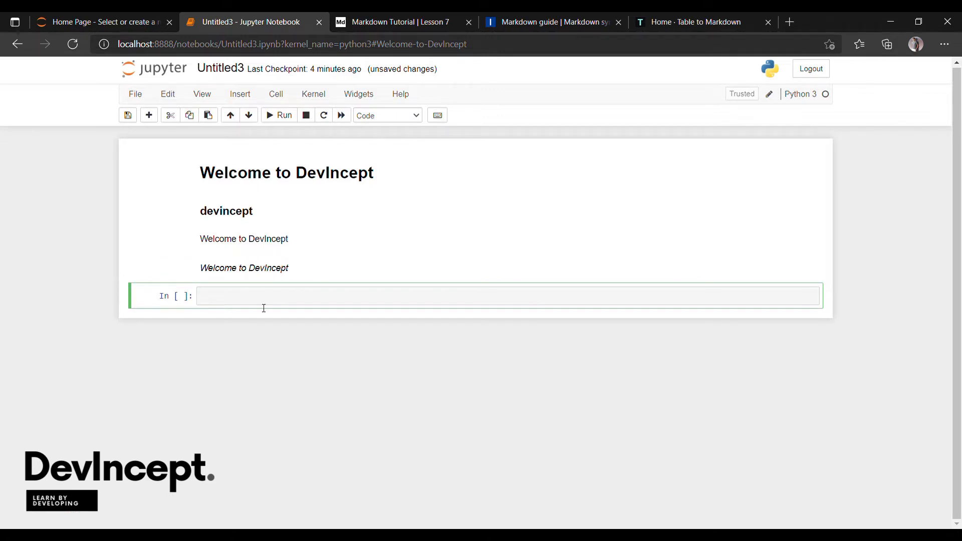
pyautogui.write('**Welcome to DevIncept**')
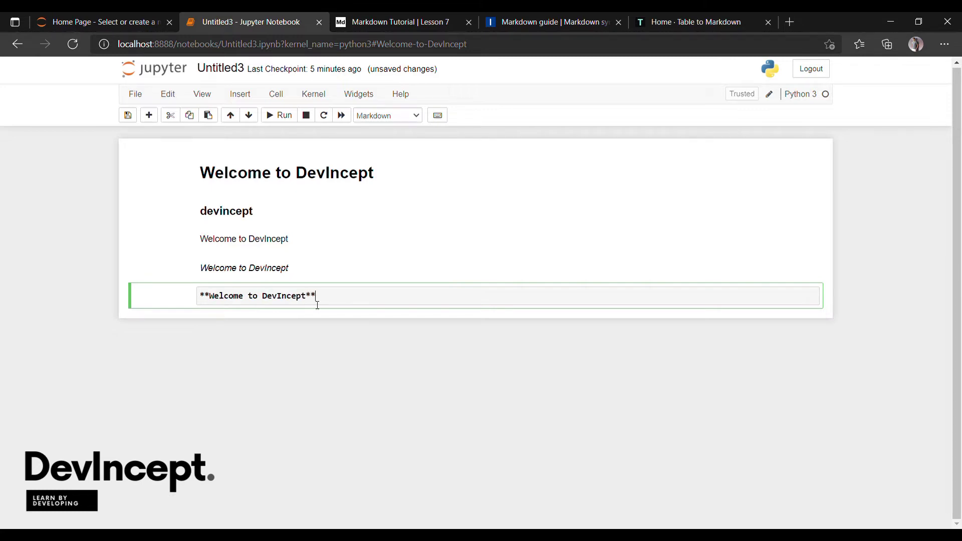
pyautogui.click(279, 115)
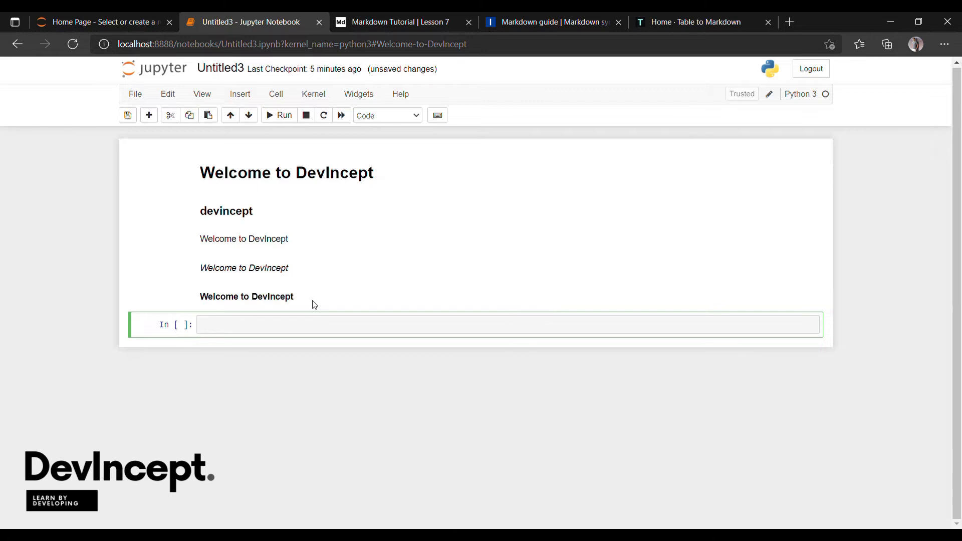
# Add a bold-italic 'Welcome to DevIncept' line in a new Markdown cell.
pyautogui.click(429, 325)
pyautogui.write('**Welcome to DevIncept')
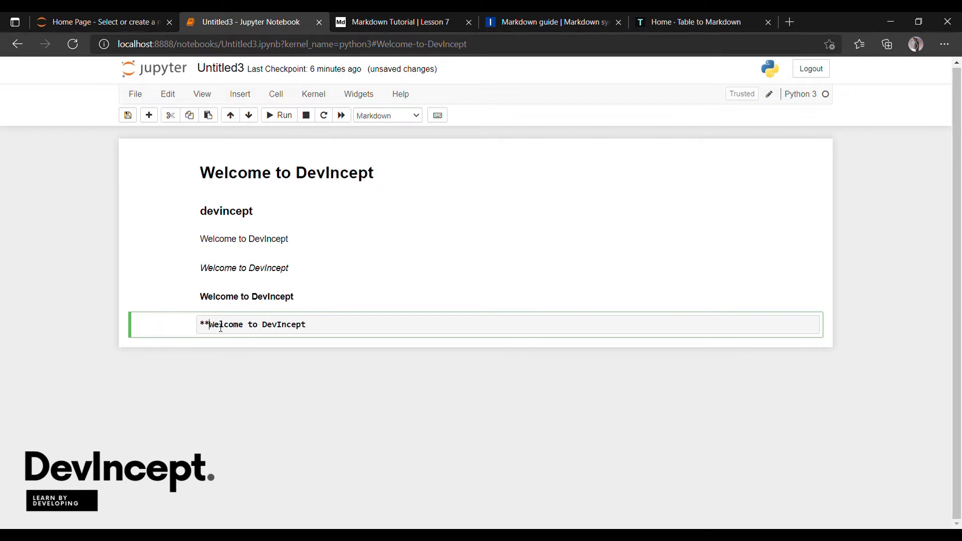
pyautogui.write('_')
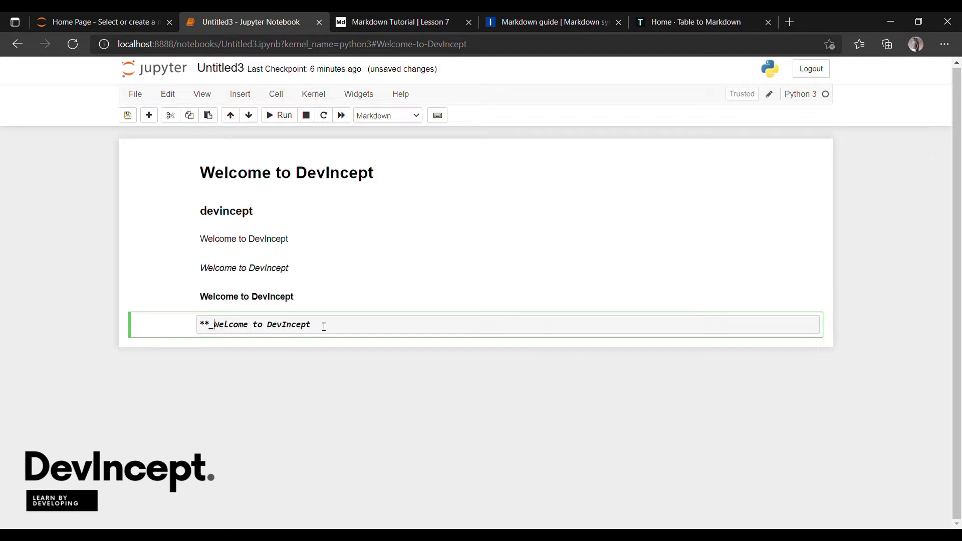
pyautogui.write('*')
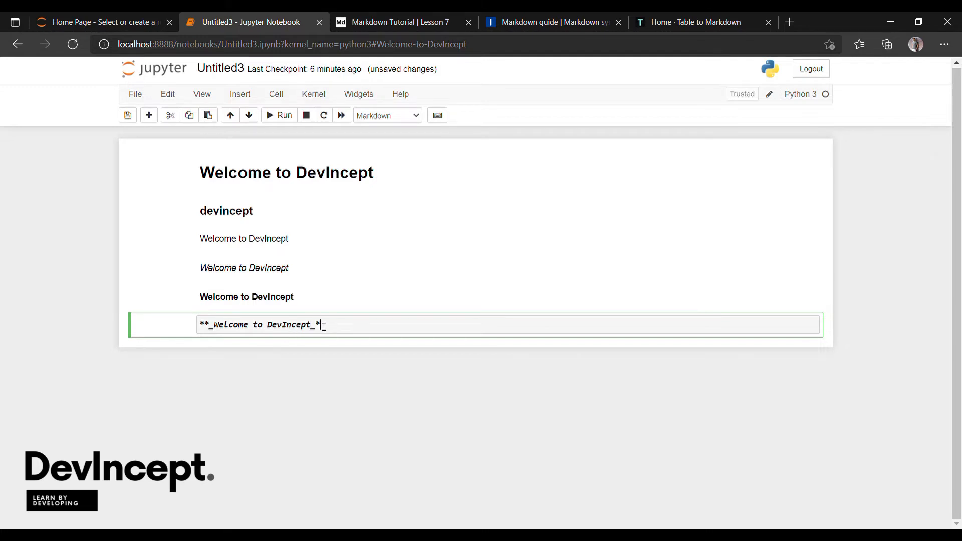
pyautogui.click(278, 115)
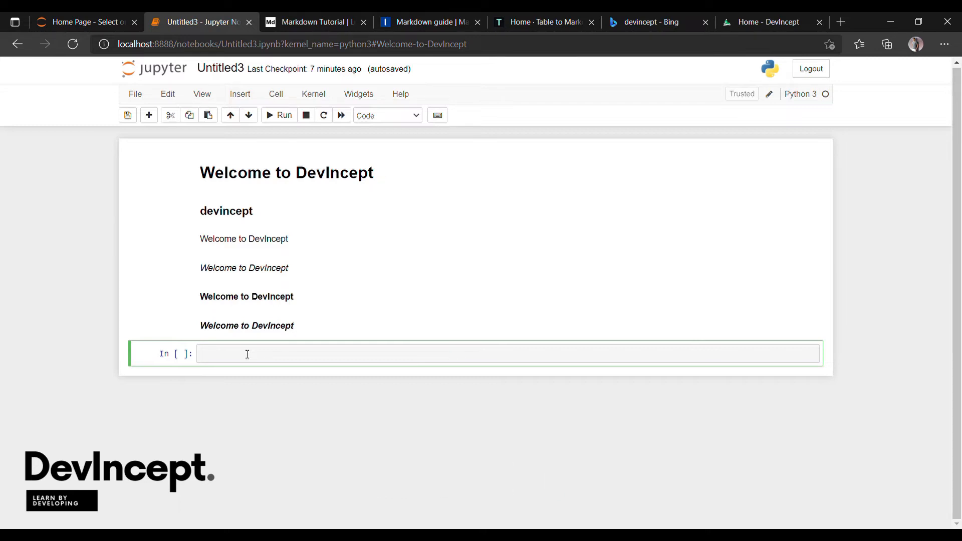
pyautogui.write('[]')
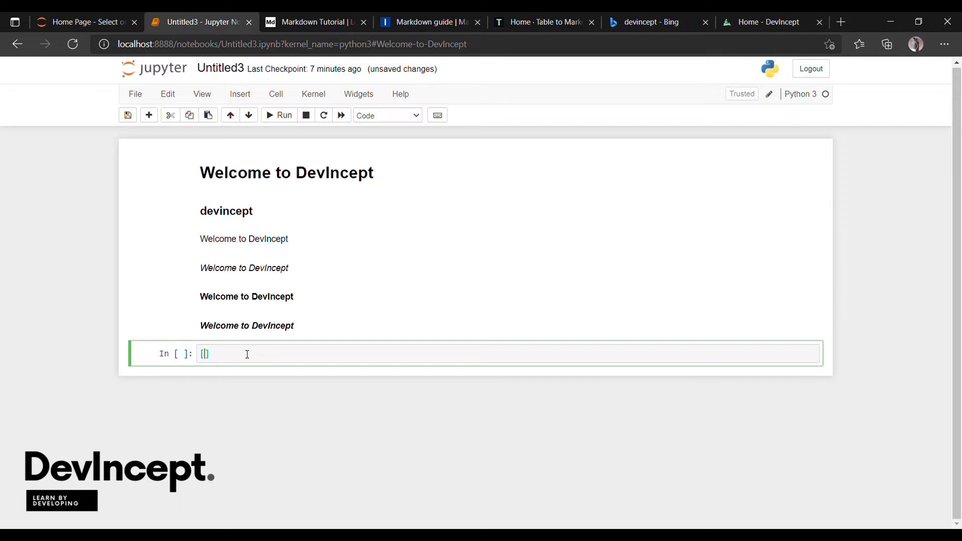
pyautogui.write('DevIn')
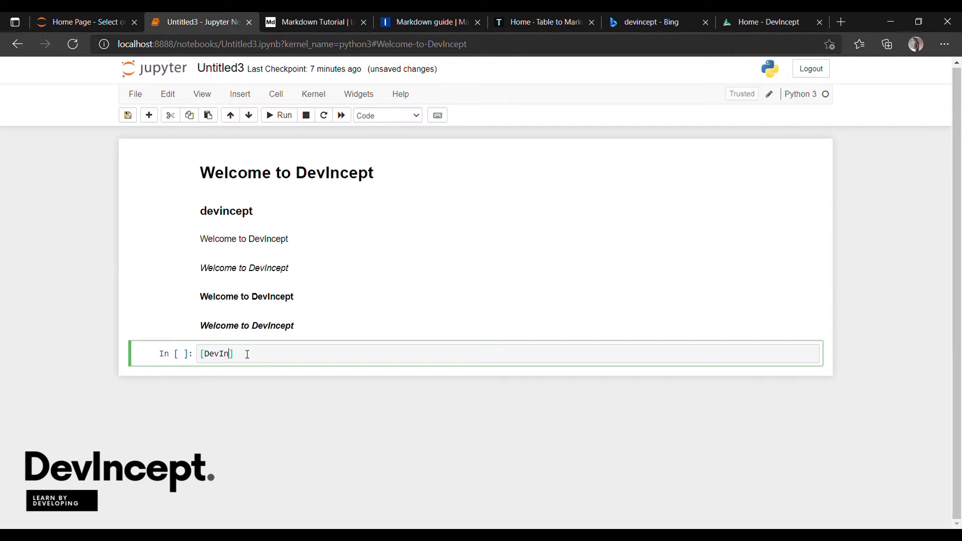
pyautogui.write('cept')
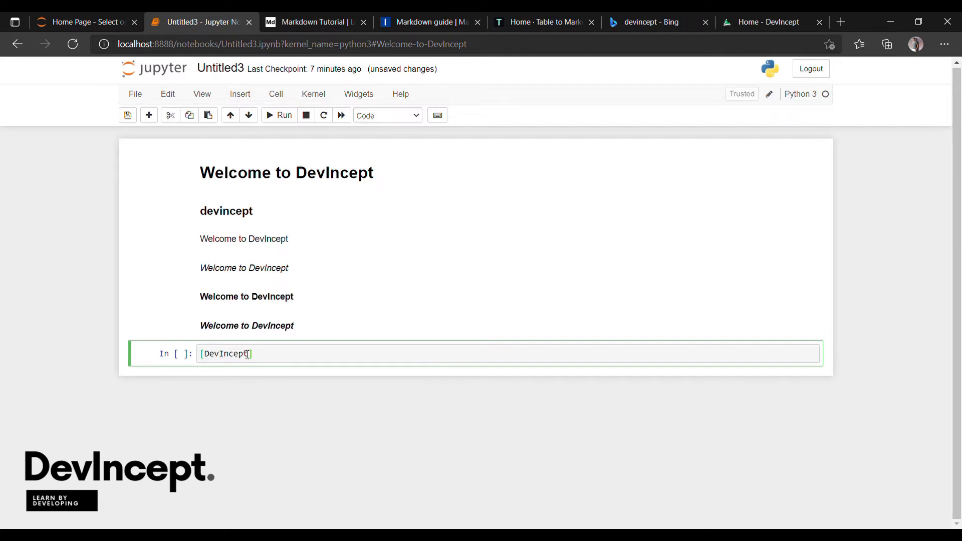
pyautogui.write('(https://devincept.tech/)')
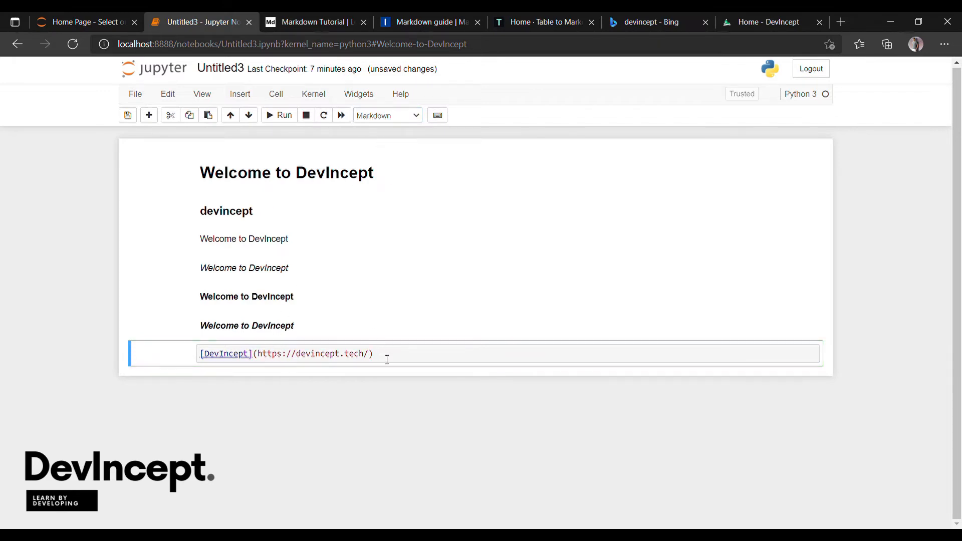
pyautogui.click(278, 115)
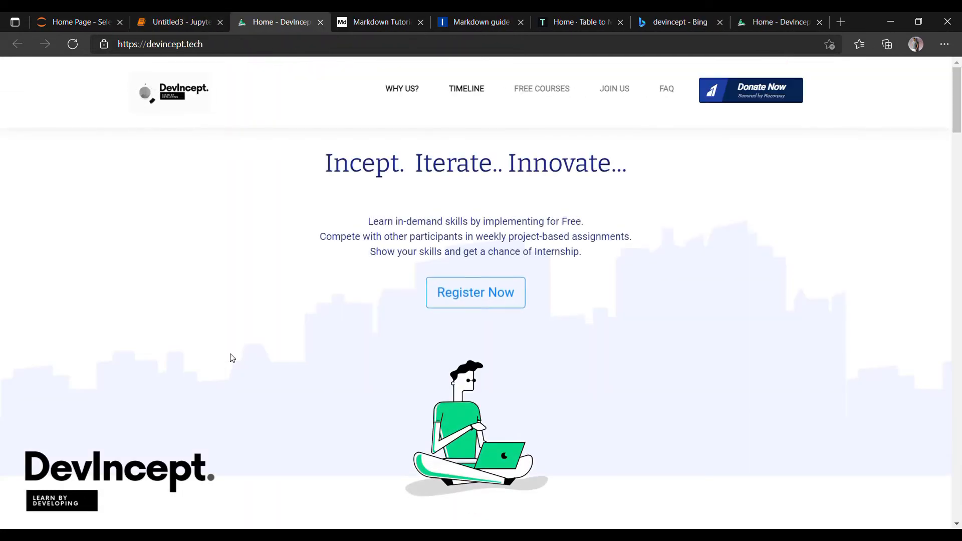
# View the devincept.tech home page reached through the DevIncept link.
pyautogui.click(177, 22)
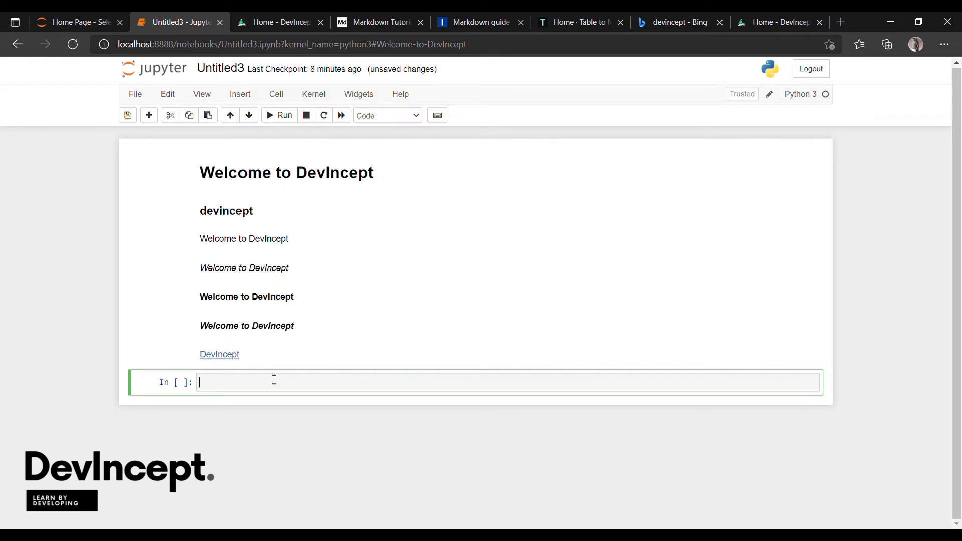
# Set the empty cell below the link to Markdown and open the image file picker.
pyautogui.click(134, 94)
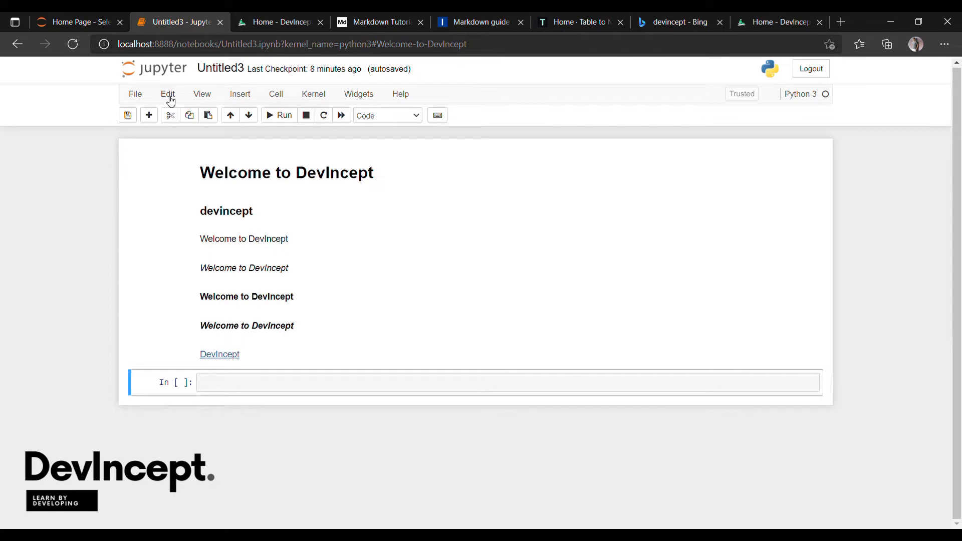
pyautogui.click(167, 93)
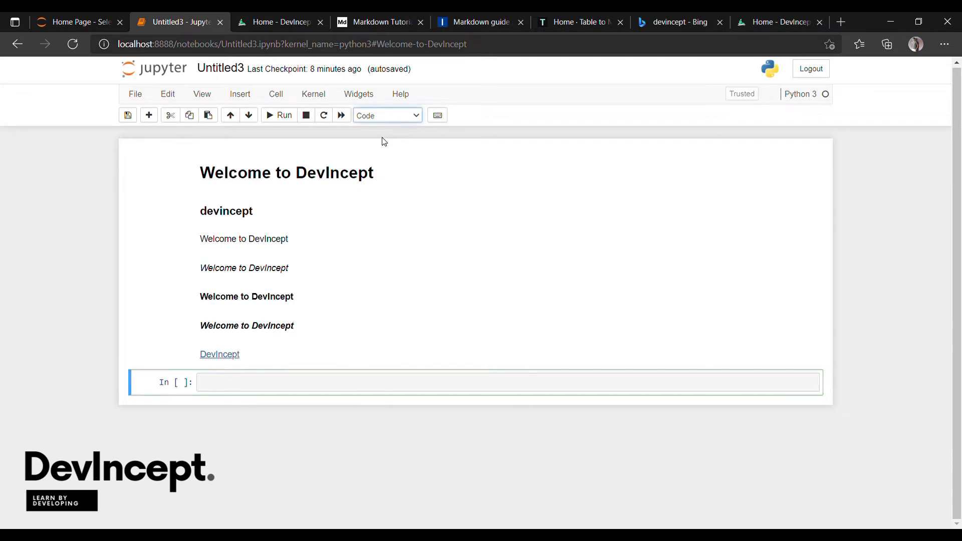
pyautogui.click(167, 94)
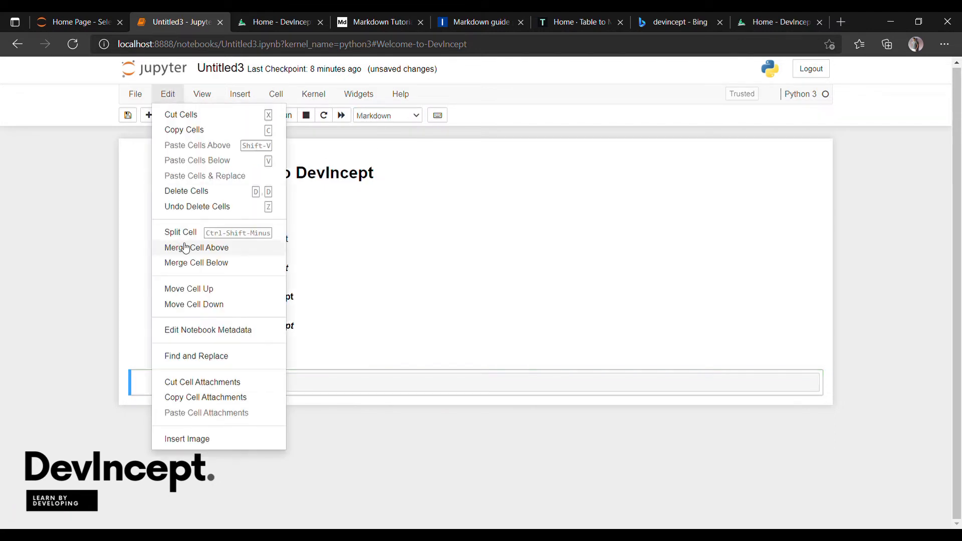
pyautogui.click(186, 437)
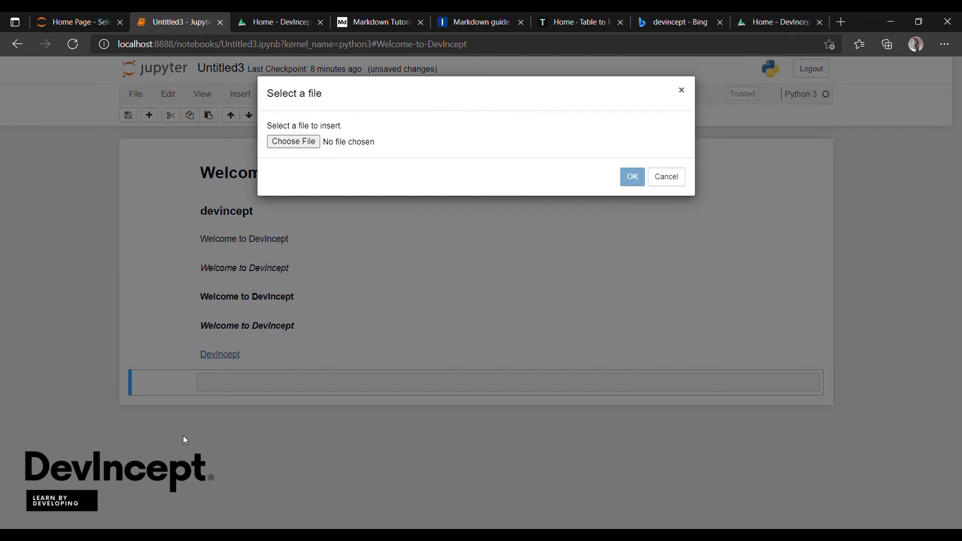
# Insert Logo.png so the DevIncept logo renders, then select the next empty cell.
pyautogui.click(293, 141)
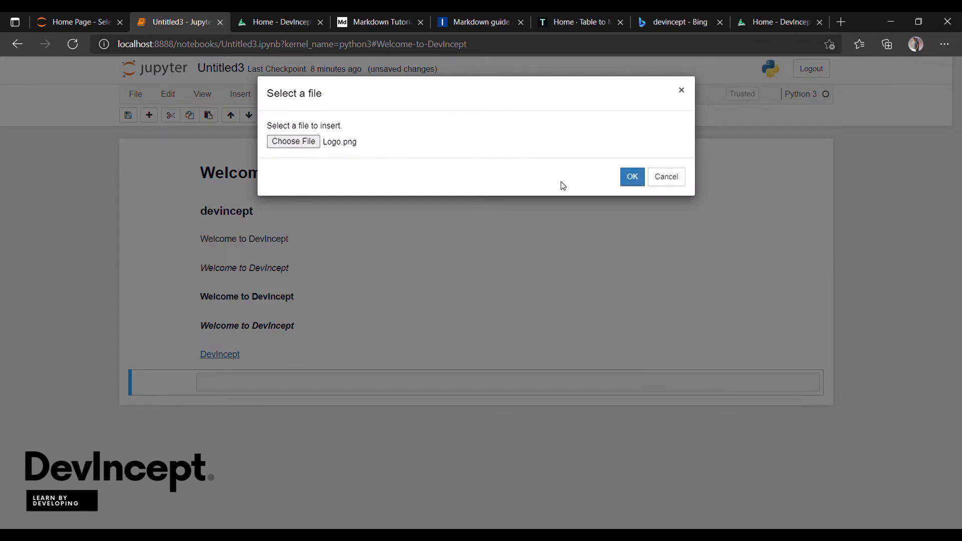
pyautogui.click(631, 177)
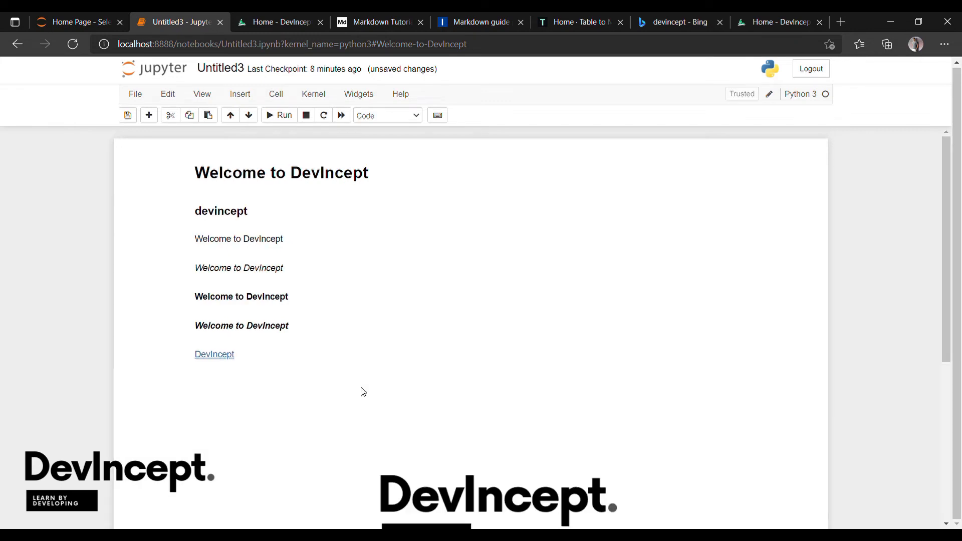
pyautogui.scroll(-3)
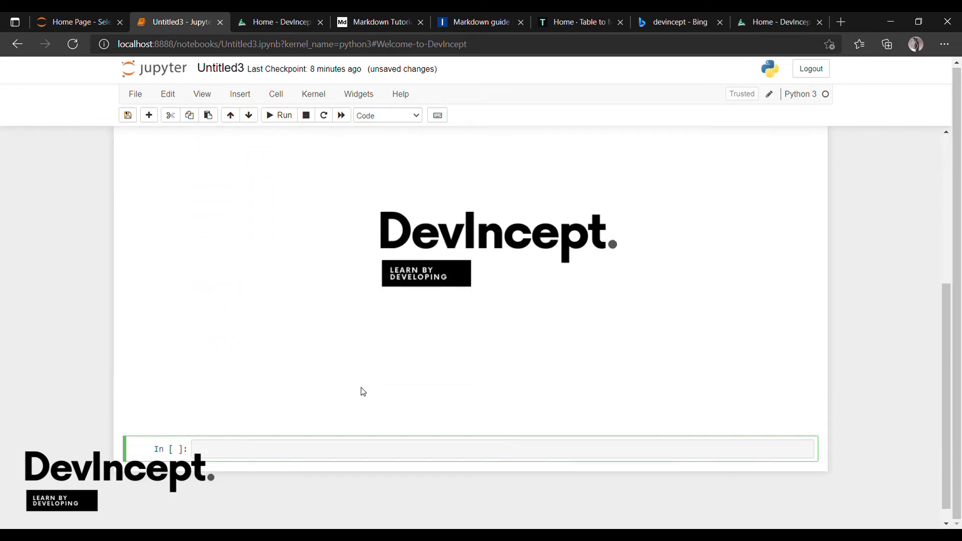
pyautogui.click(268, 448)
pyautogui.write('![](')
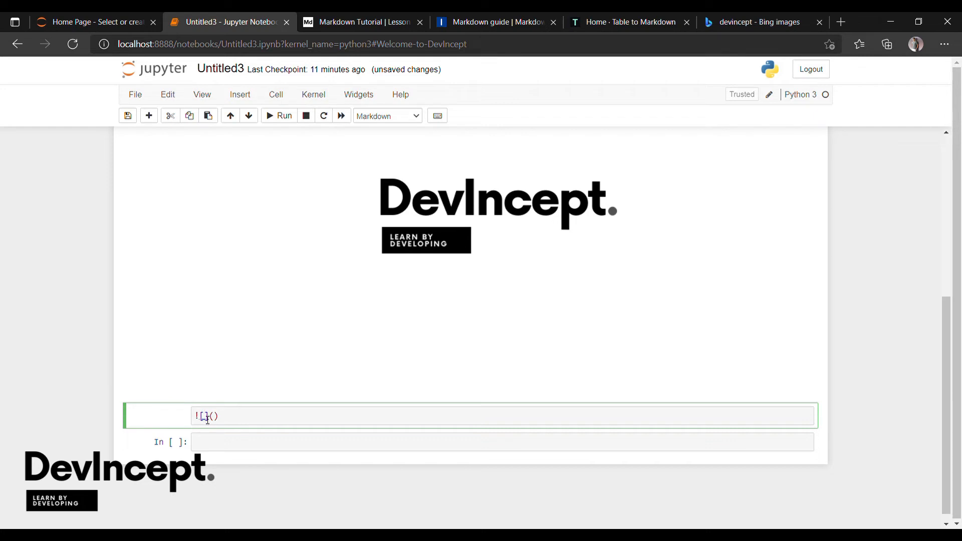
pyautogui.write('if')
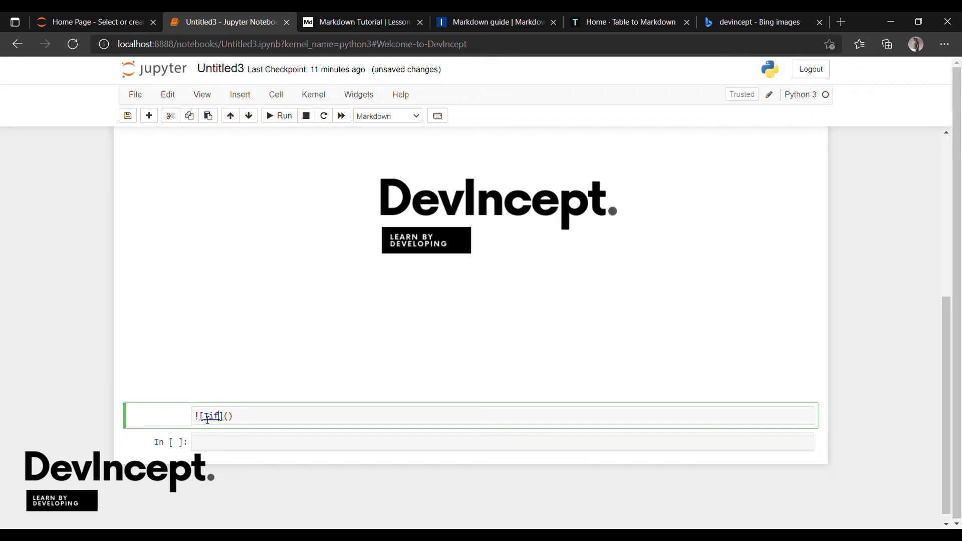
pyautogui.write('Tiger')
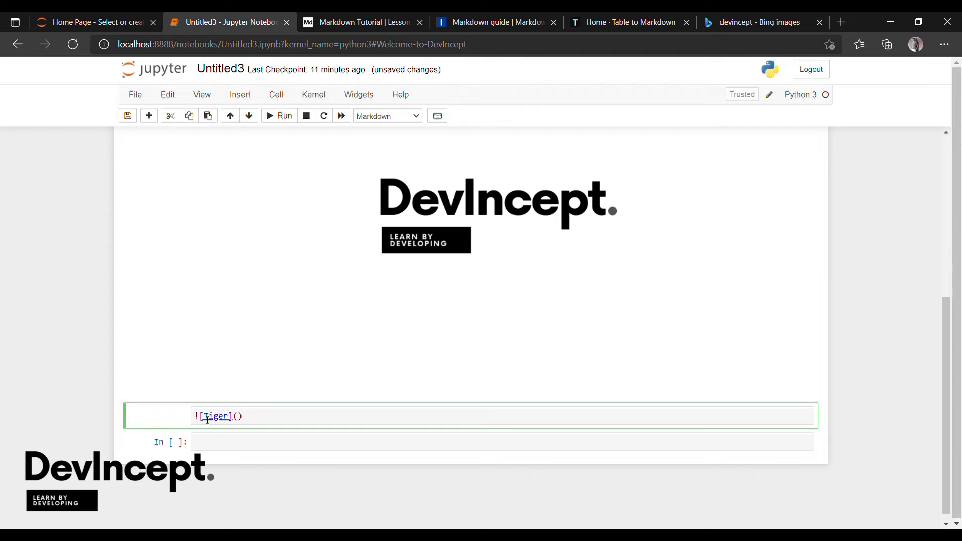
pyautogui.write('https://upload.wikimedia.org/wikipedia/commons/5/56/Tiger.50.jpg')
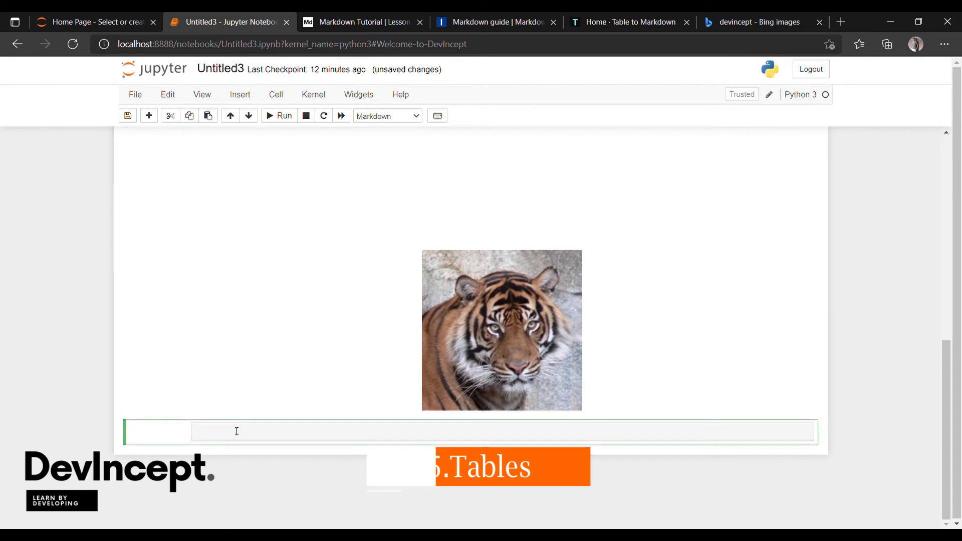
# Render a pipe table with headers C1 and C2 and one row.
pyautogui.write('|c1||')
pyautogui.write('|row1|ro21|')
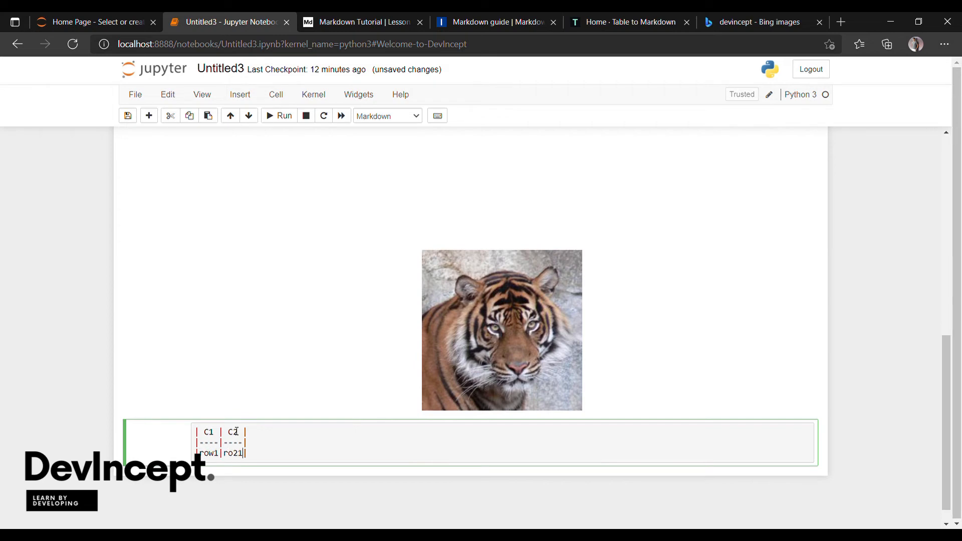
pyautogui.write('C2')
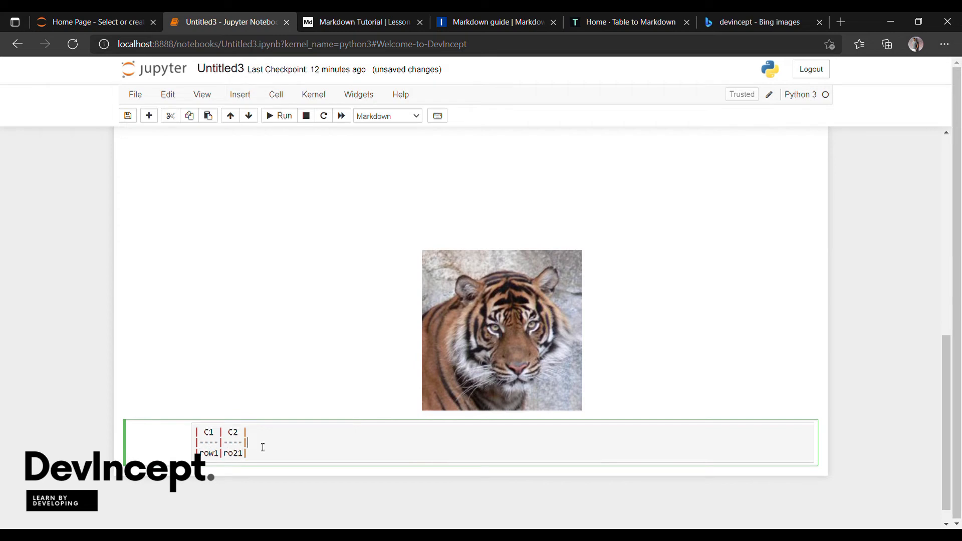
pyautogui.click(280, 115)
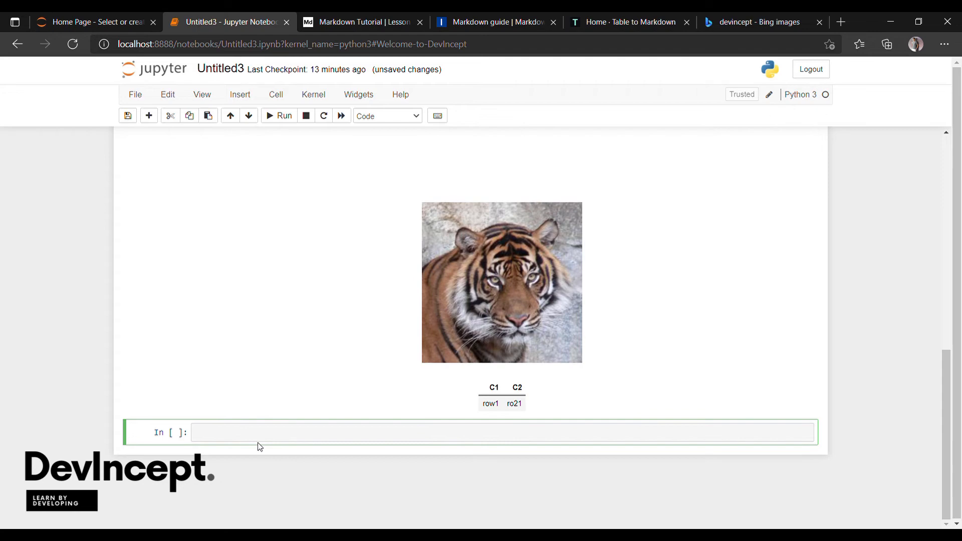
pyautogui.click(429, 431)
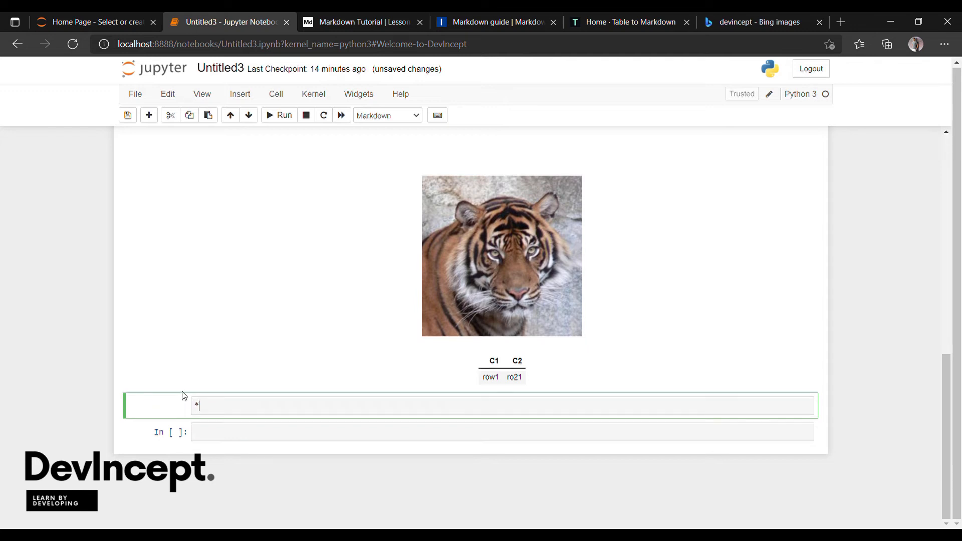
# Enter the 'welcome' bullet and begin the 'devincept' bullet on a new line.
pyautogui.write('welcome')
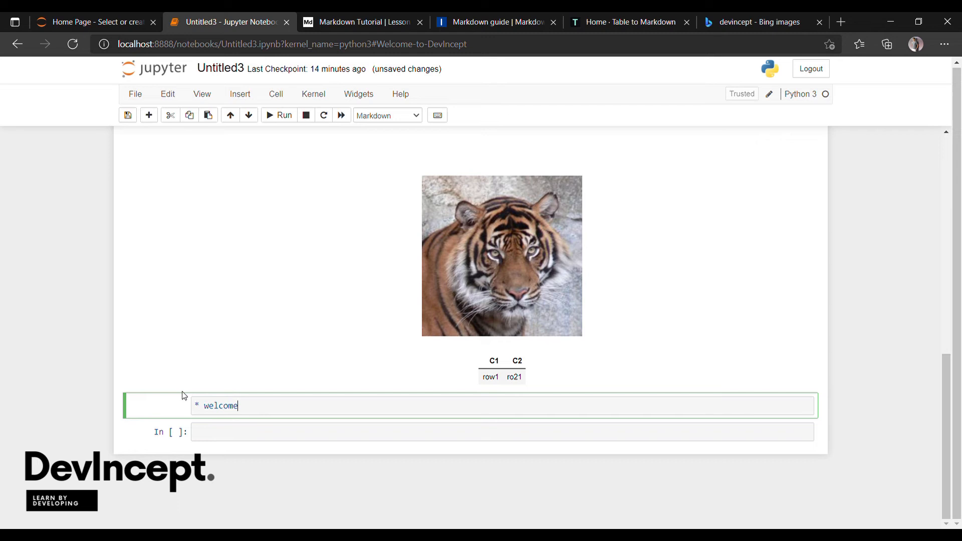
pyautogui.press('Return')
pyautogui.write('devincept')
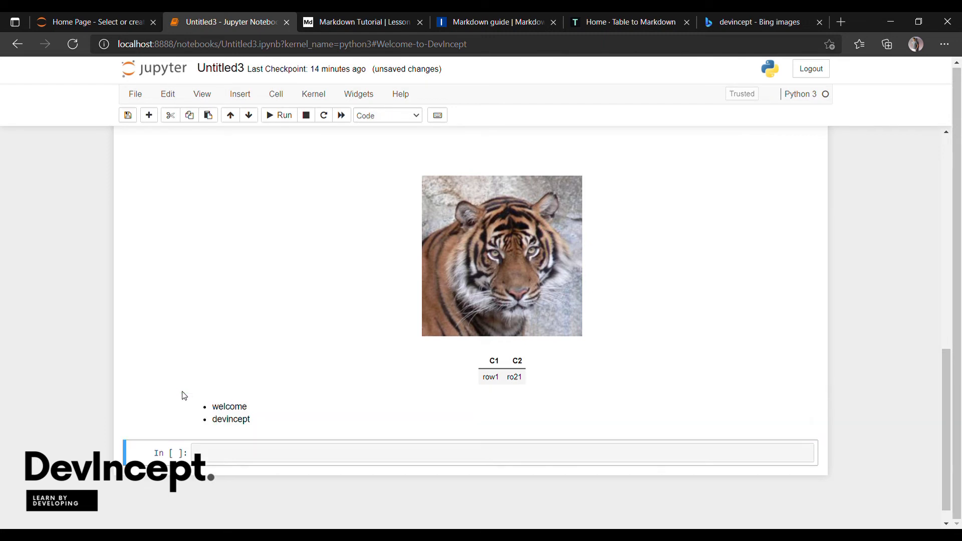
pyautogui.moveTo(211, 419)
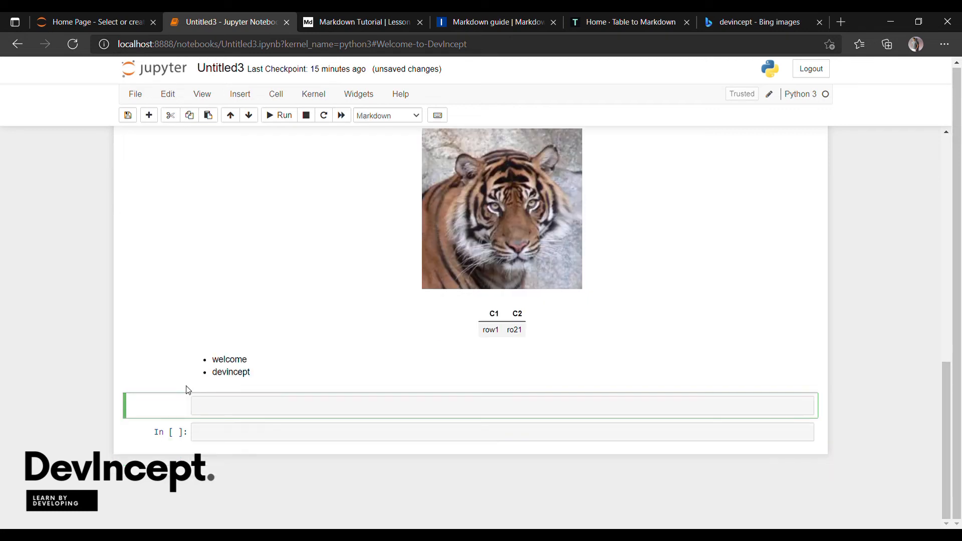
# Type the numbered list item '1. welcome' into a new Markdown cell.
pyautogui.write('1. wel')
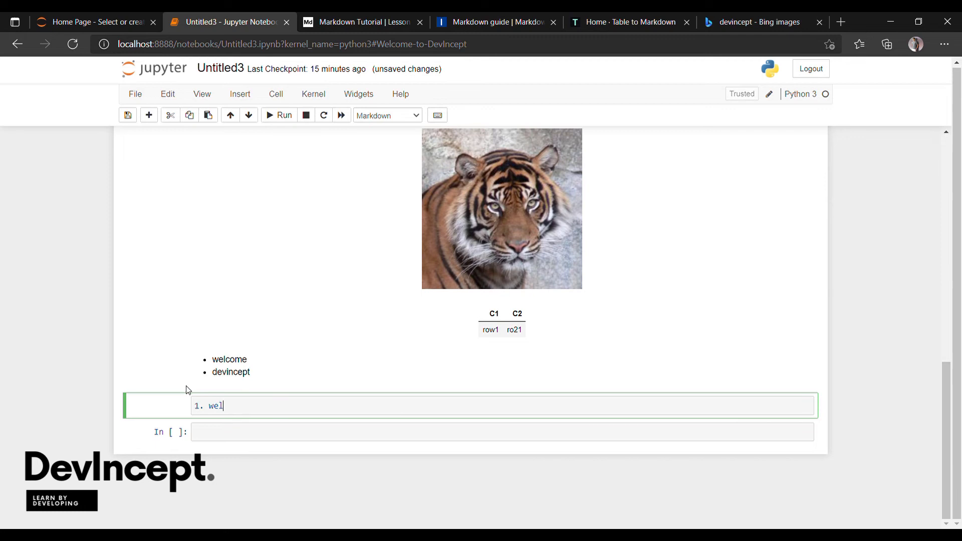
pyautogui.write('come')
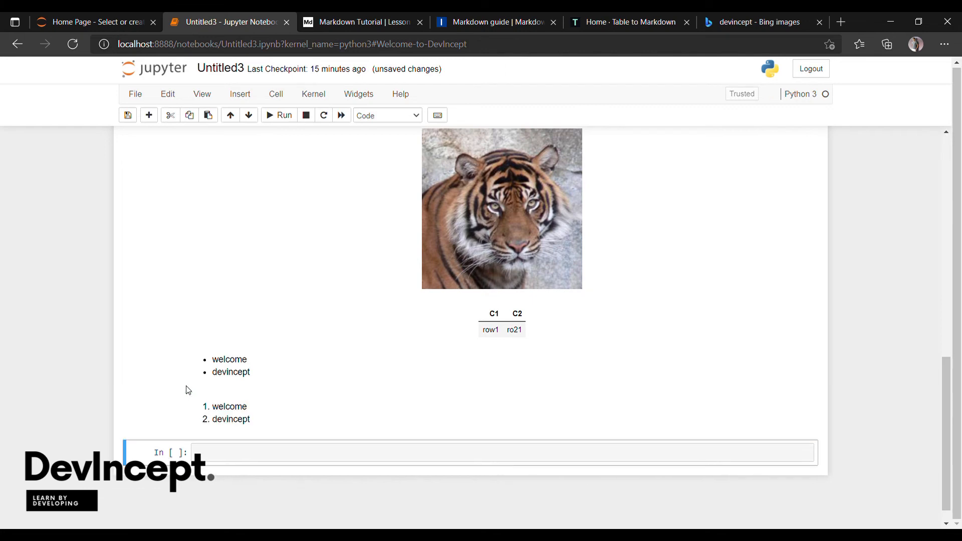
pyautogui.moveTo(232, 406)
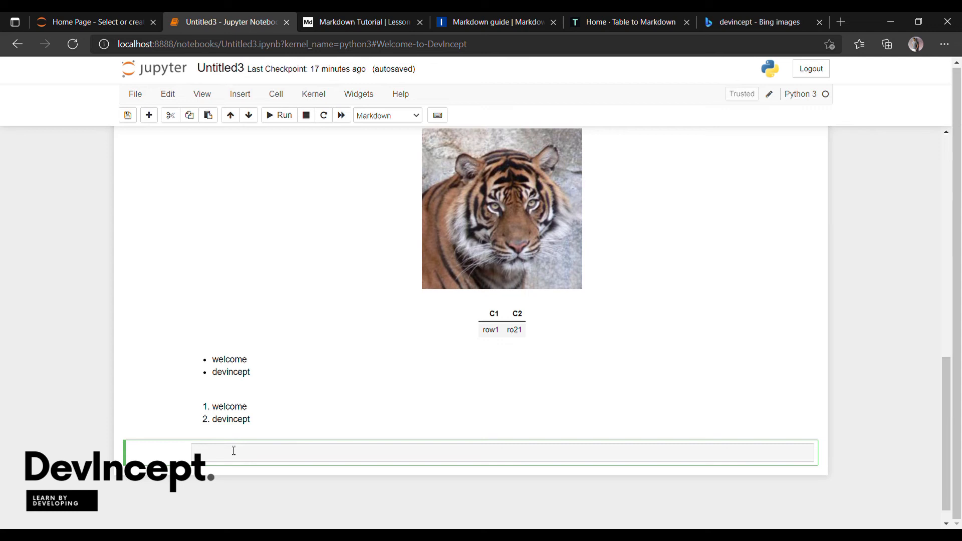
# Write 'welcome to devincept,' with 'Regsiter for course' on the next line, then scroll to the top.
pyautogui.write('welcome to devincept')
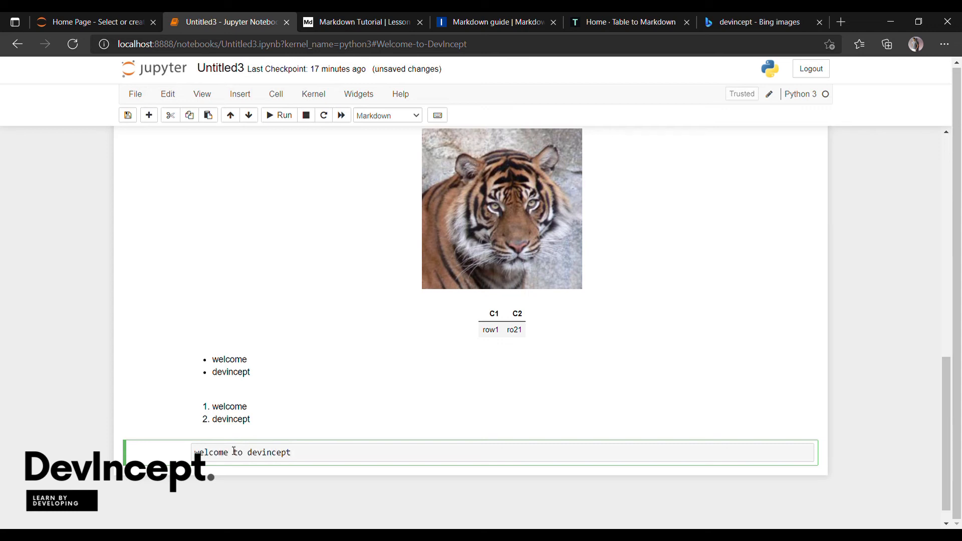
pyautogui.write(',')
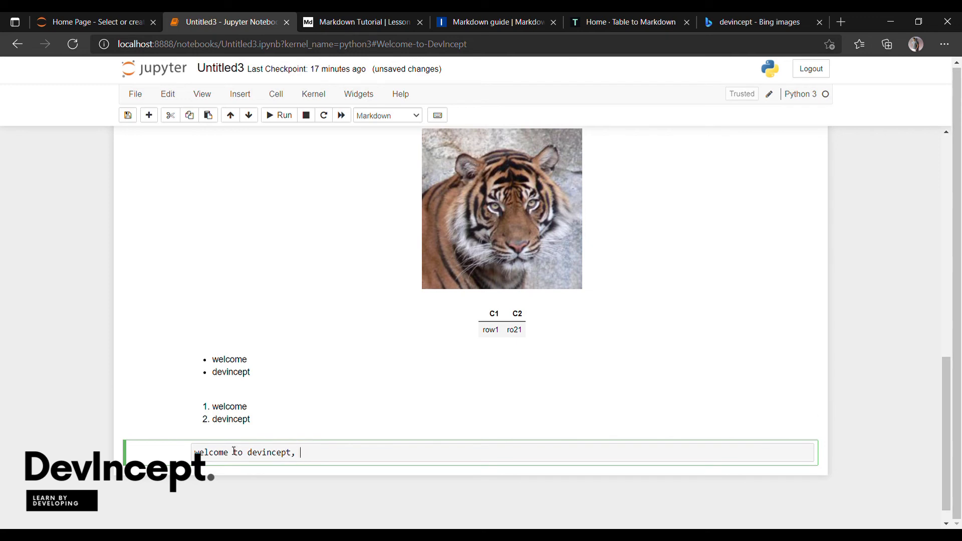
pyautogui.write('Regsiter for course')
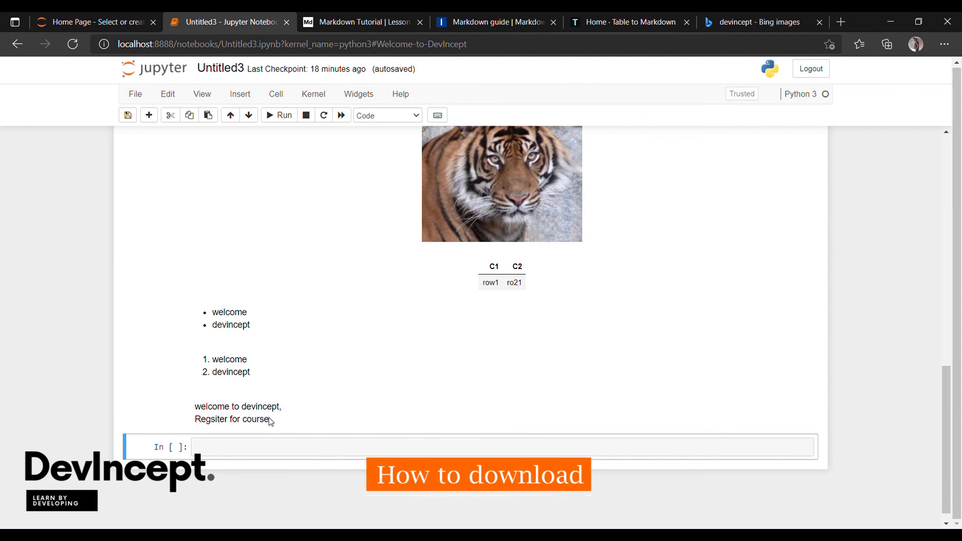
pyautogui.scroll(3)
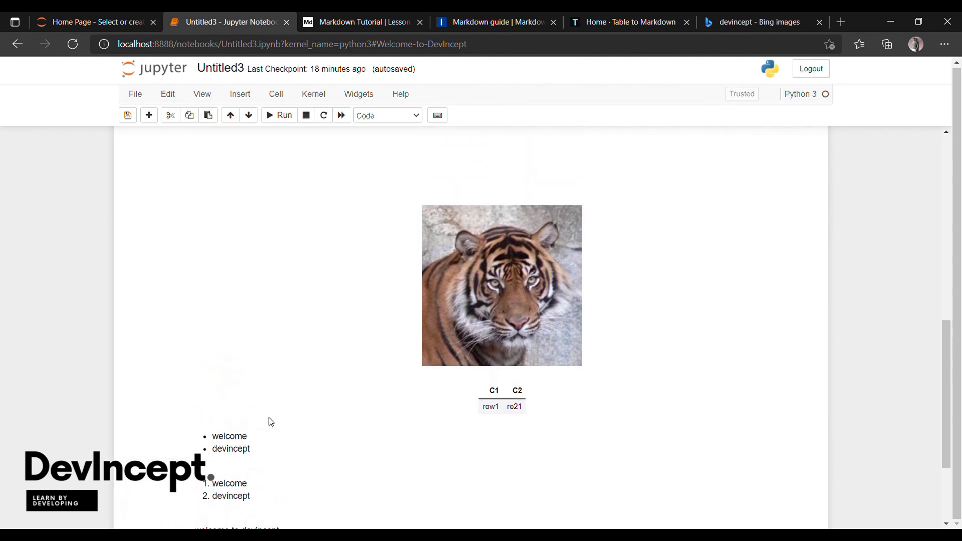
pyautogui.scroll(-3)
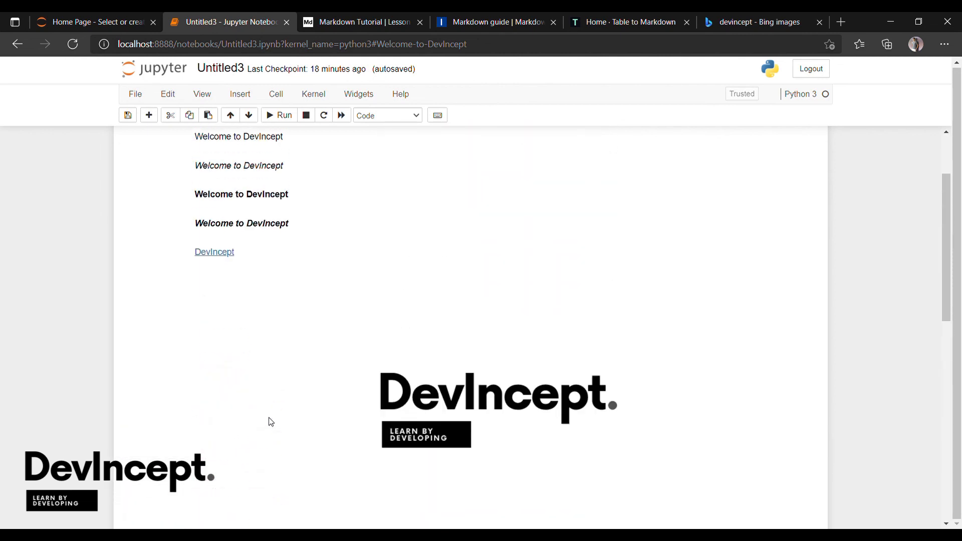
pyautogui.scroll(3)
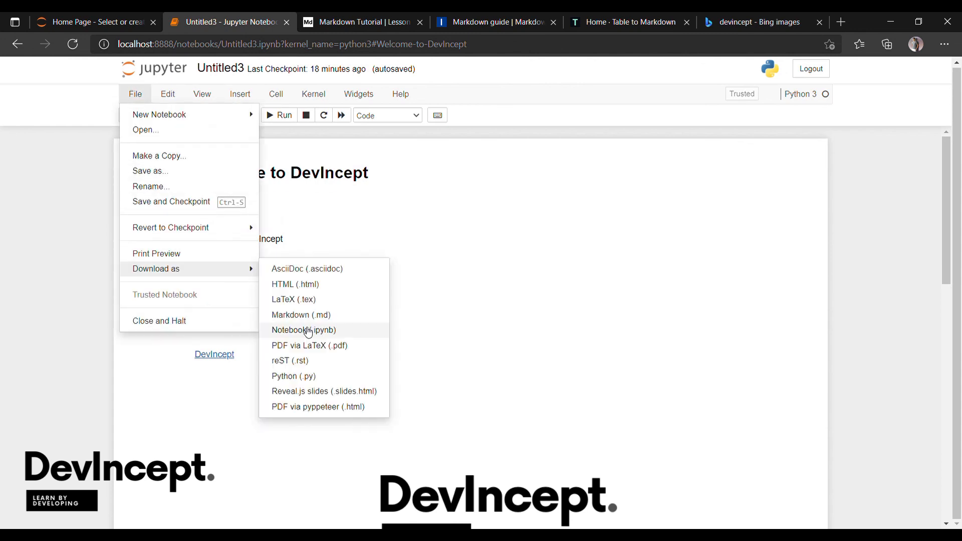
pyautogui.moveTo(226, 281)
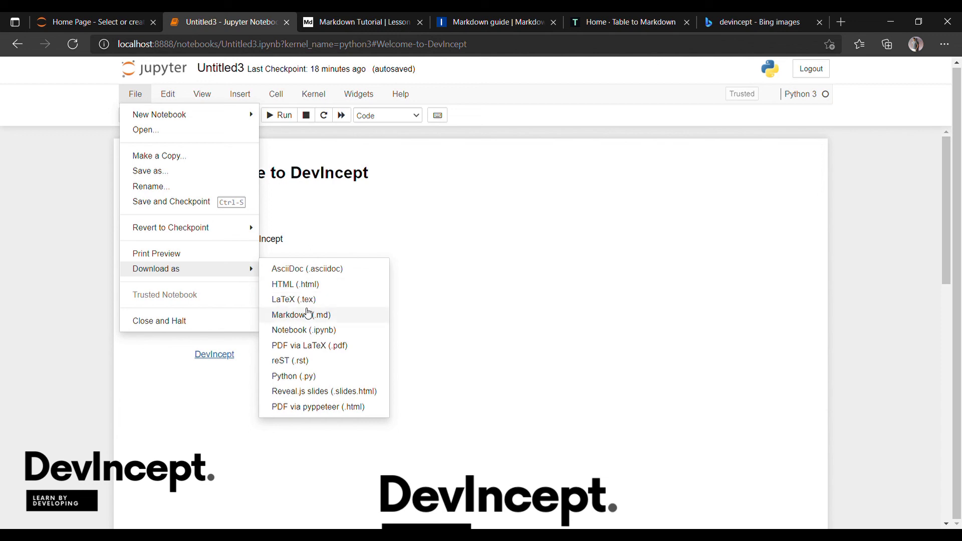
pyautogui.moveTo(317, 330)
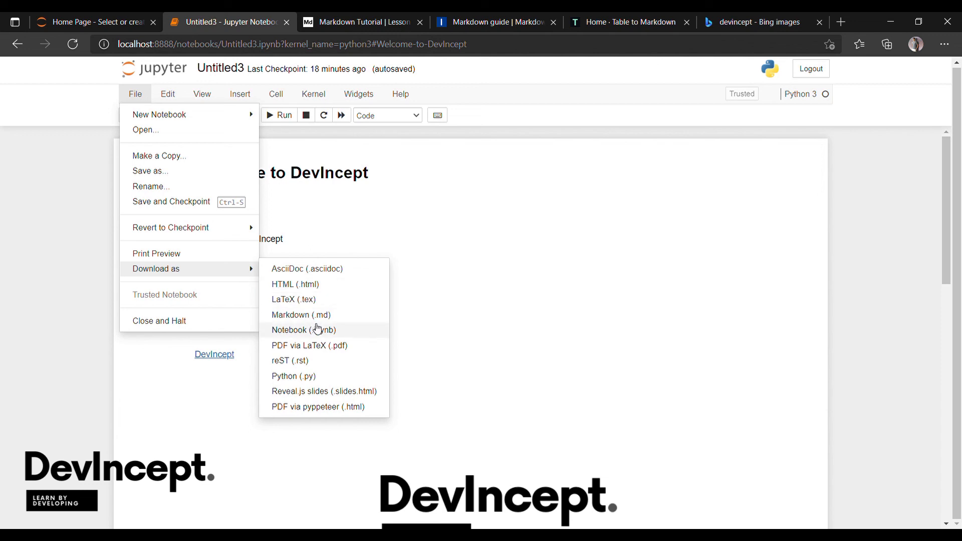
pyautogui.moveTo(326, 379)
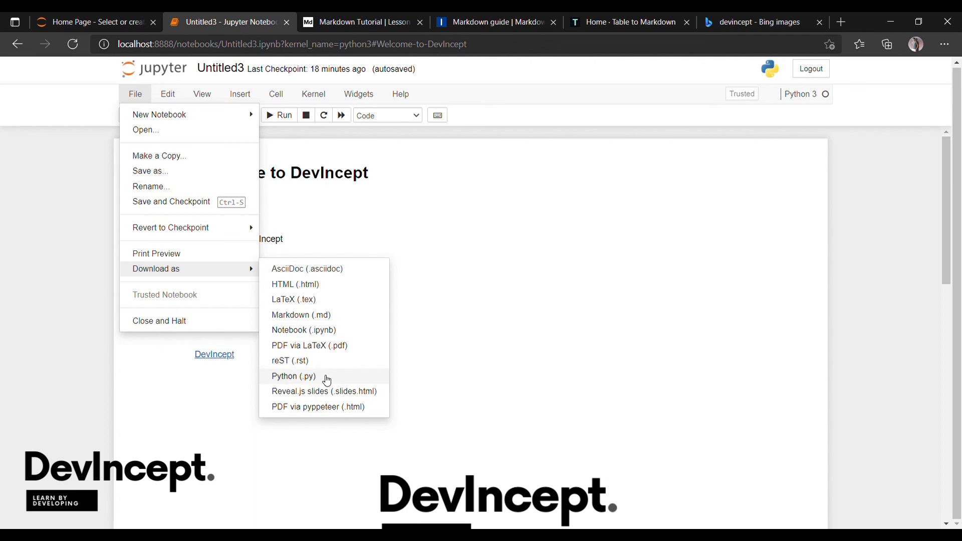
pyautogui.moveTo(323, 330)
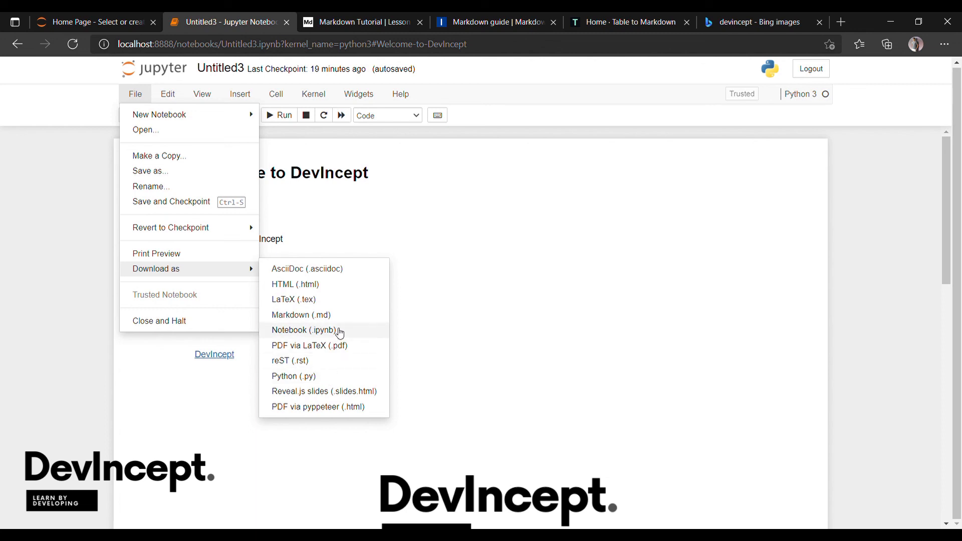
# Choose Notebook (.ipynb) from the Download as menu.
pyautogui.click(308, 330)
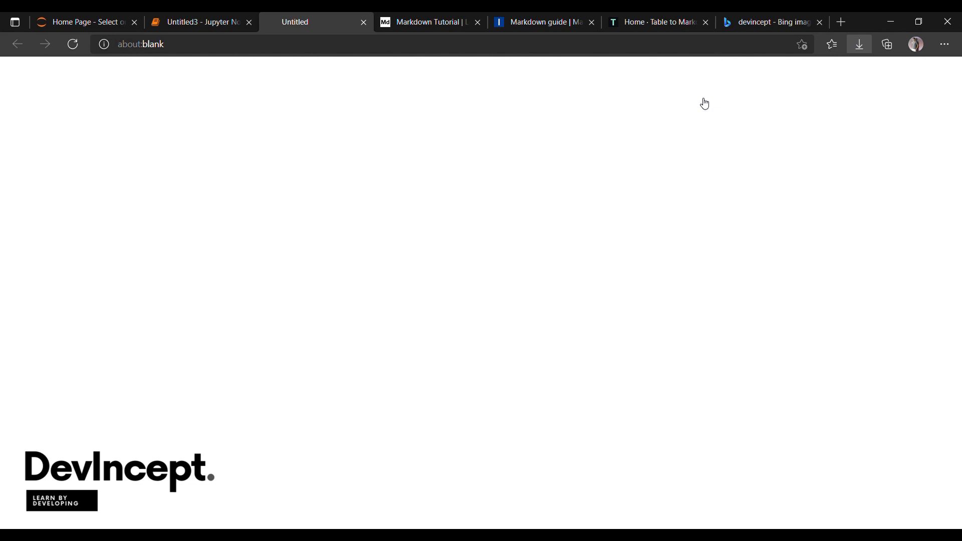